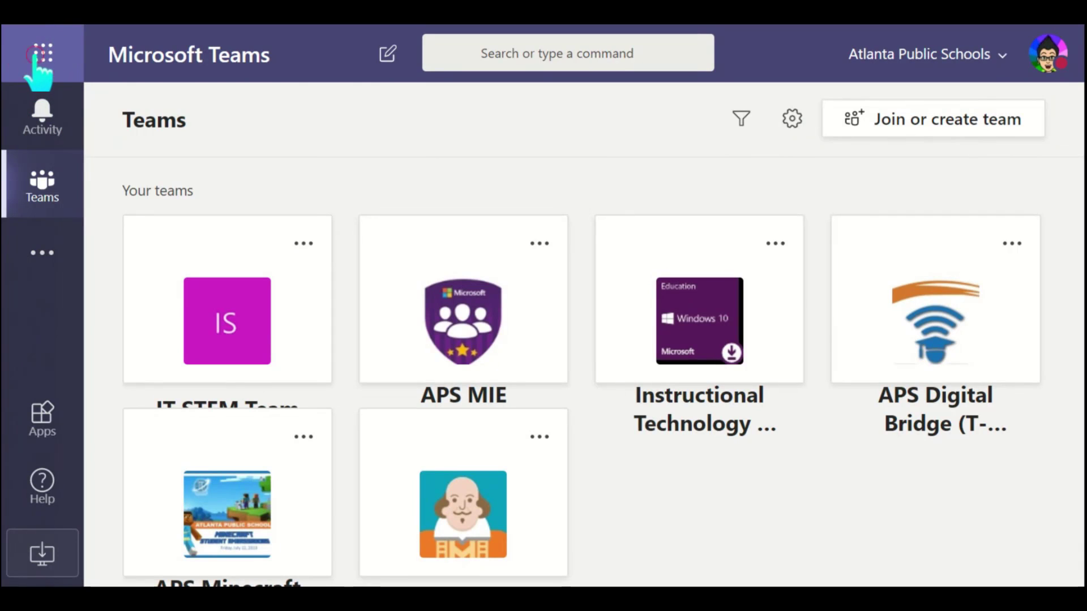
Start creating a new team from the Join or create team page.
left_click(42, 54)
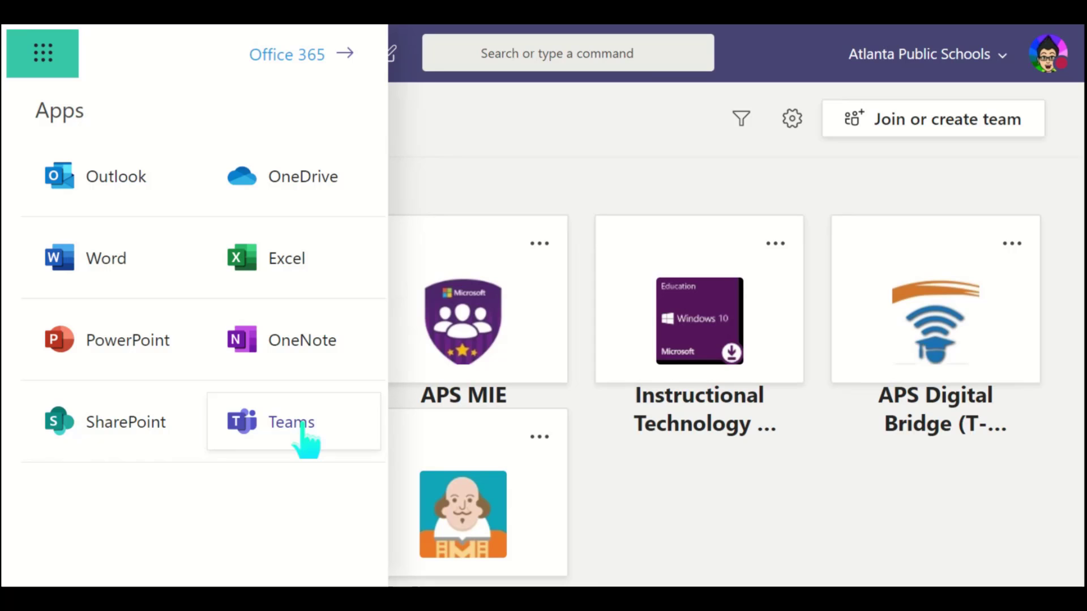
mouse_move(694, 500)
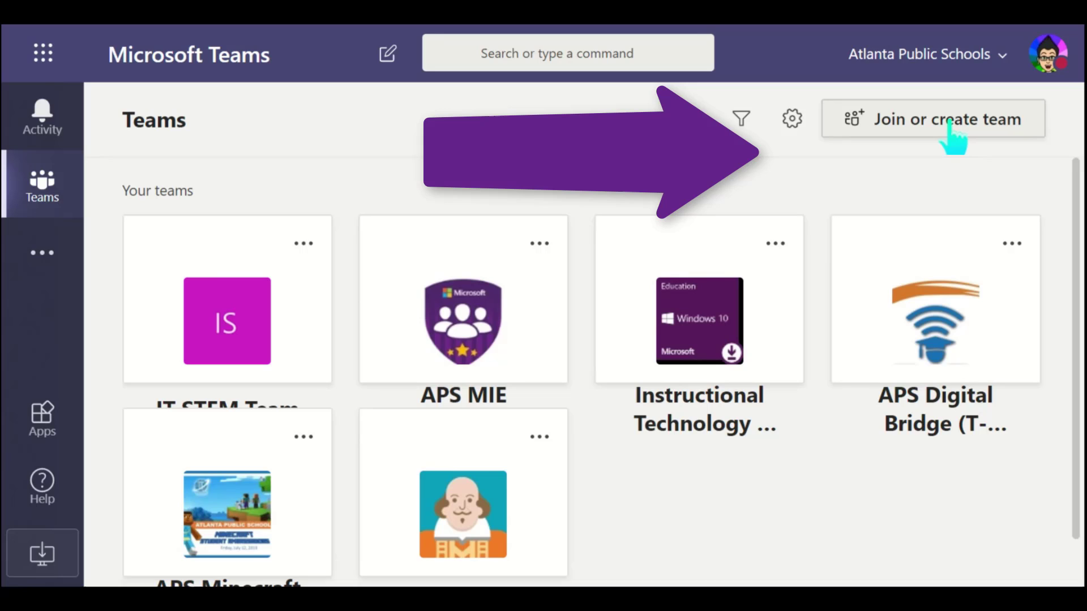
mouse_move(896, 144)
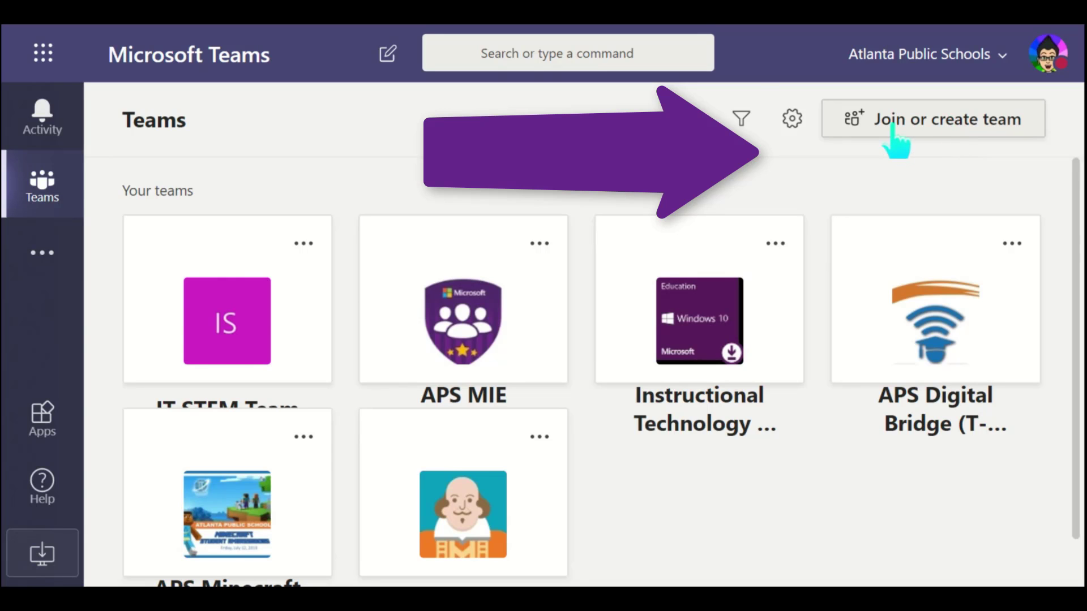
left_click(932, 118)
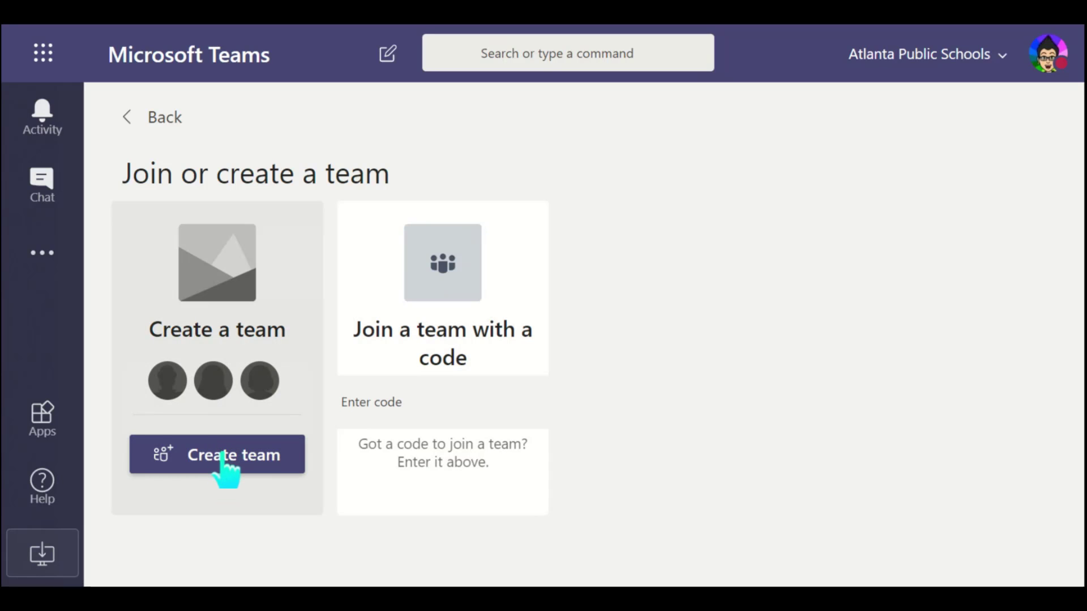
left_click(216, 454)
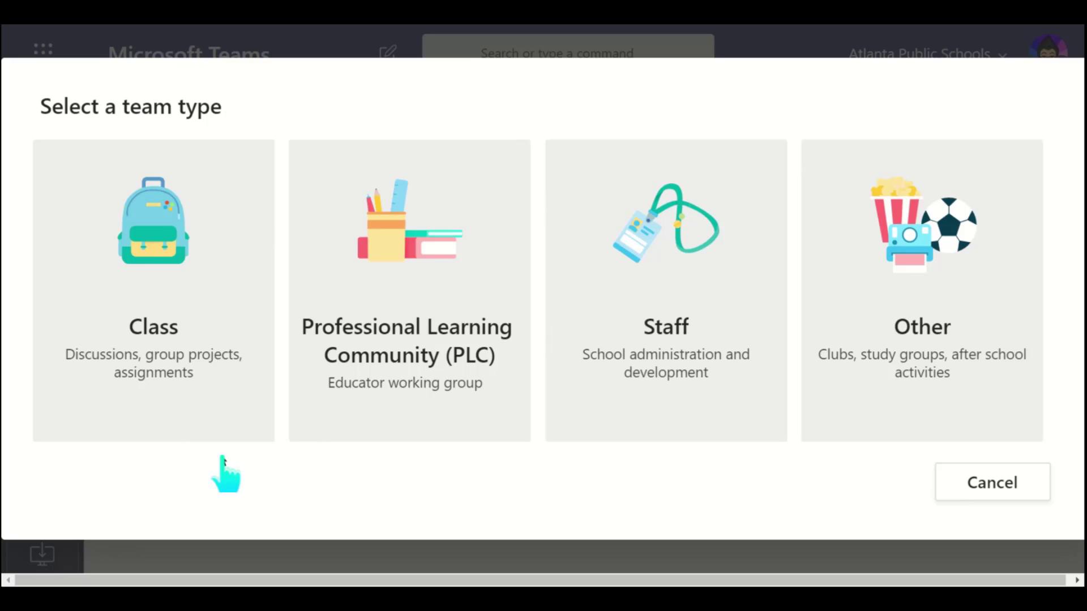
mouse_move(201, 458)
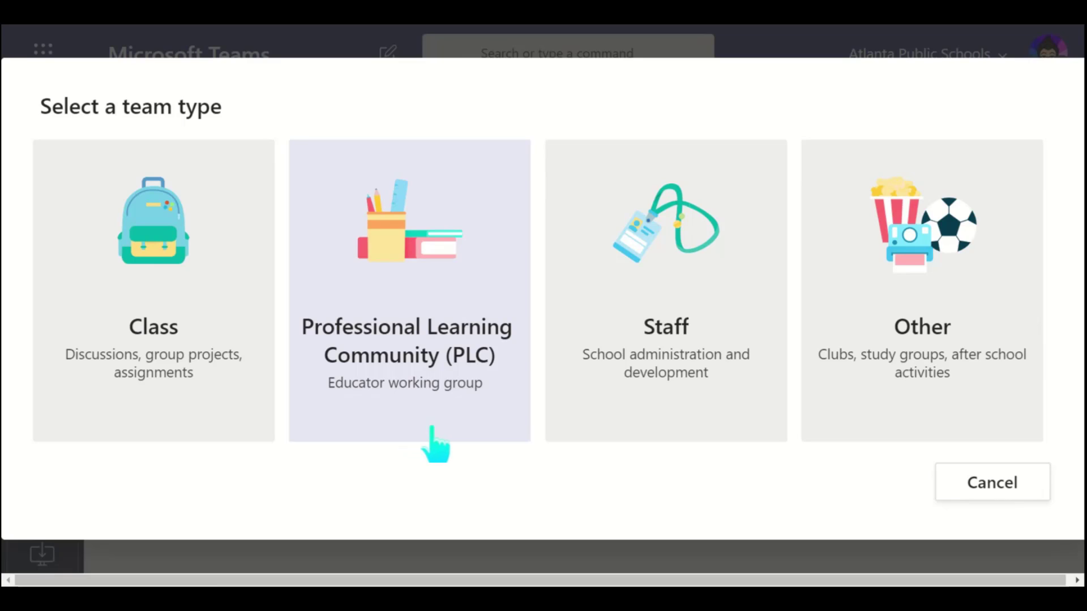
mouse_move(888, 423)
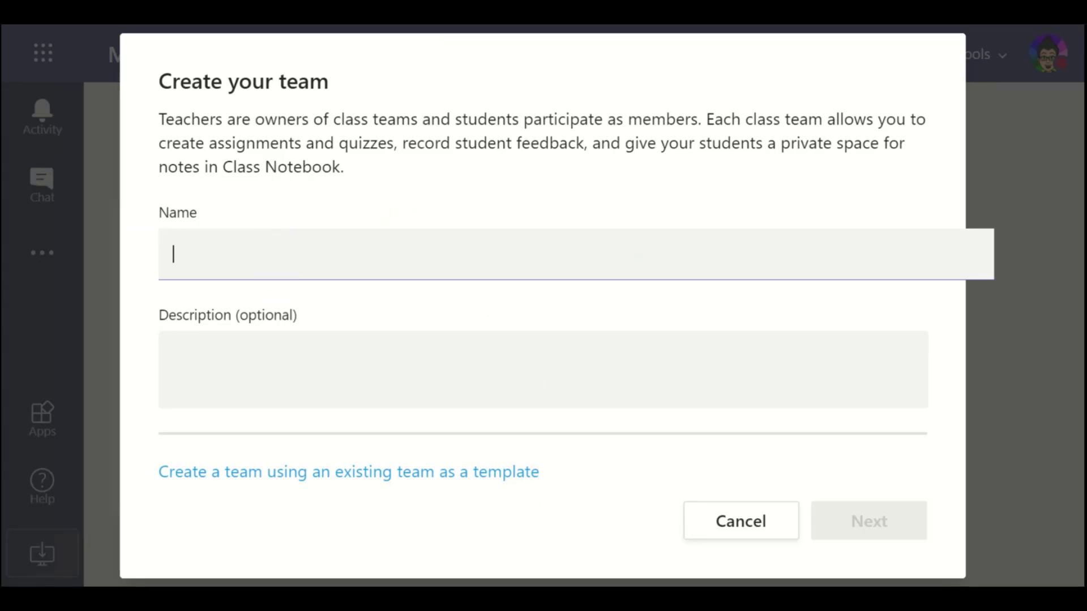
mouse_move(274, 268)
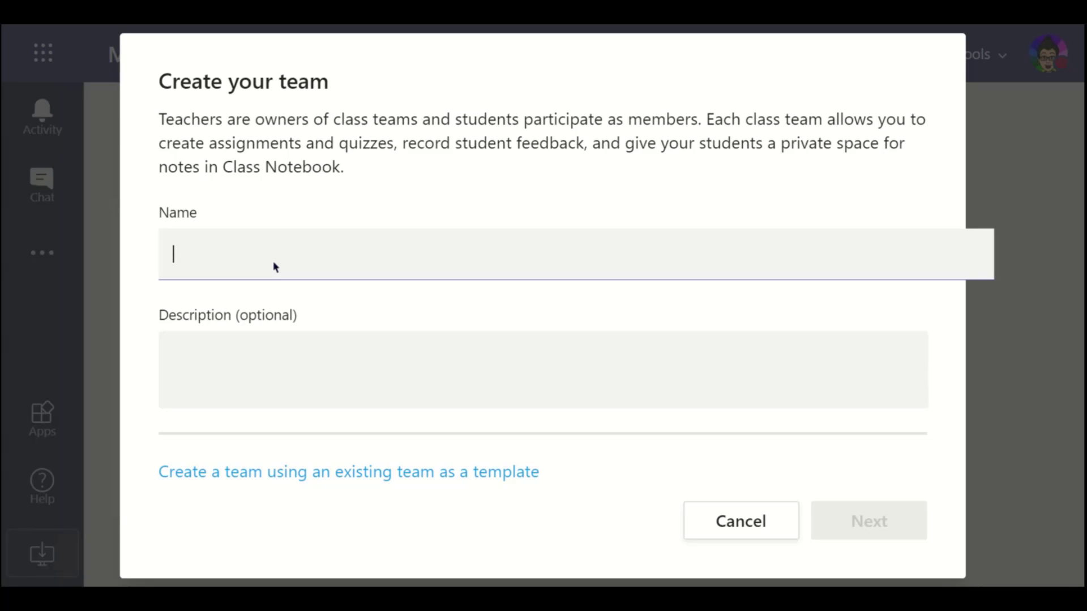
Name the class team 'ETS Demo- Distance Learning' and continue.
type("ETS Demo- Distance Learning")
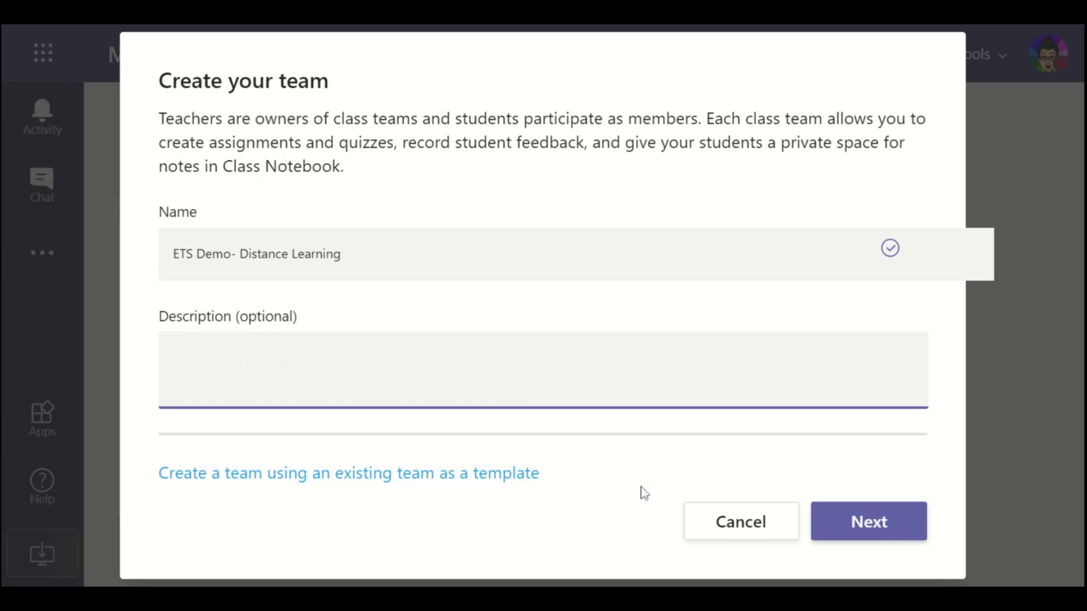
mouse_move(784, 504)
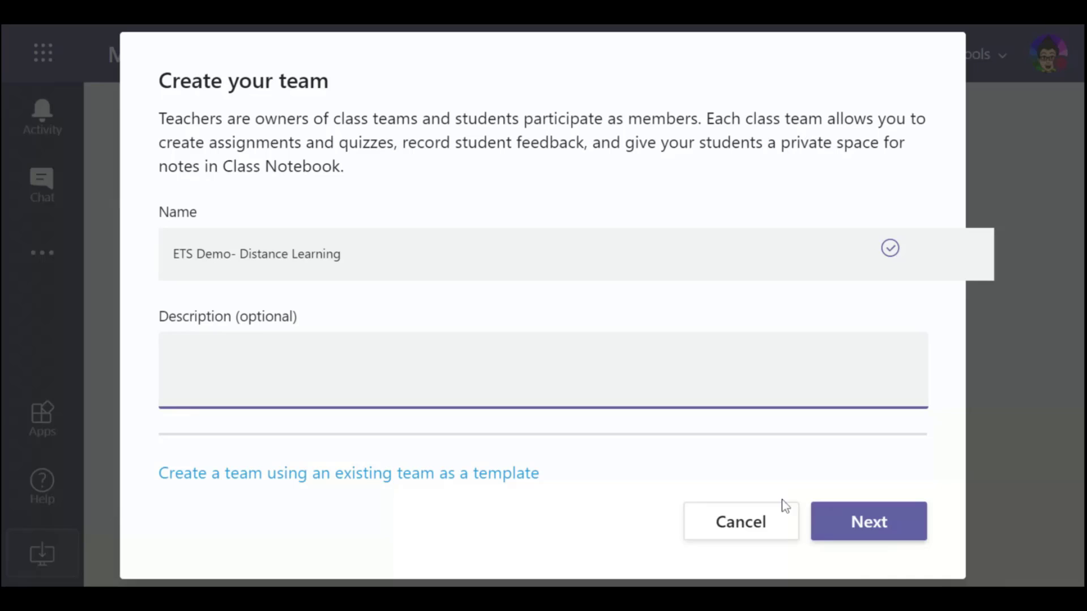
left_click(868, 522)
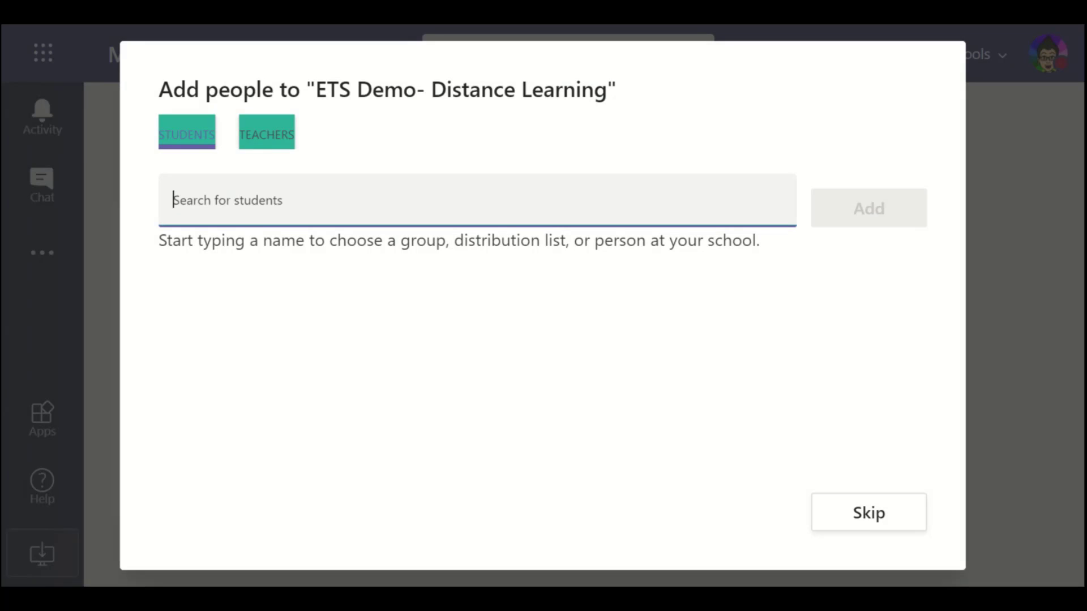
Search for student 'katryna' and add her to the class.
type("katryna")
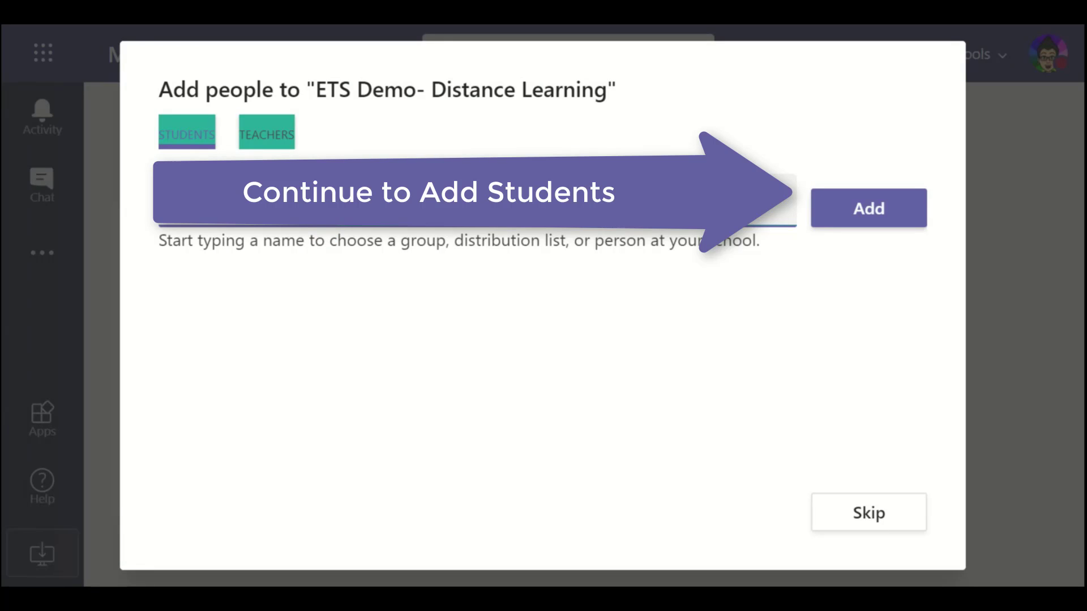
left_click(266, 133)
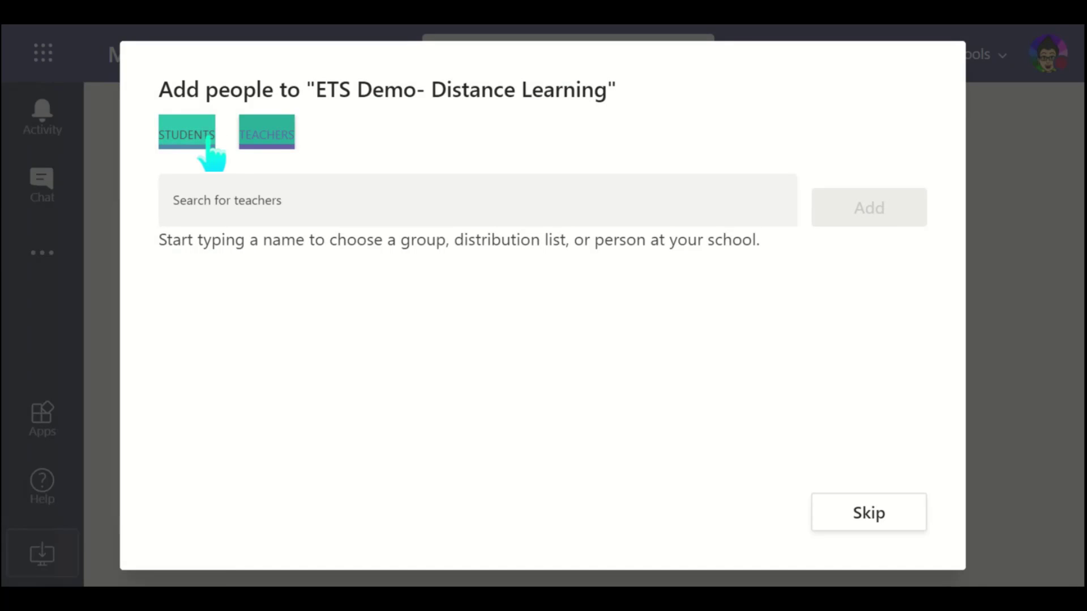
left_click(867, 513)
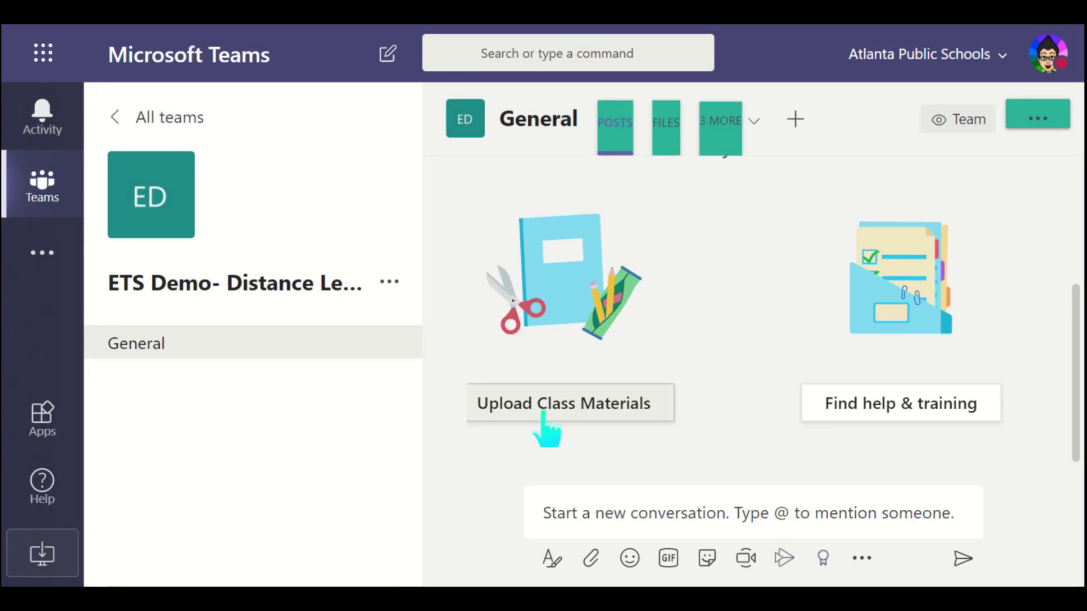
mouse_move(929, 417)
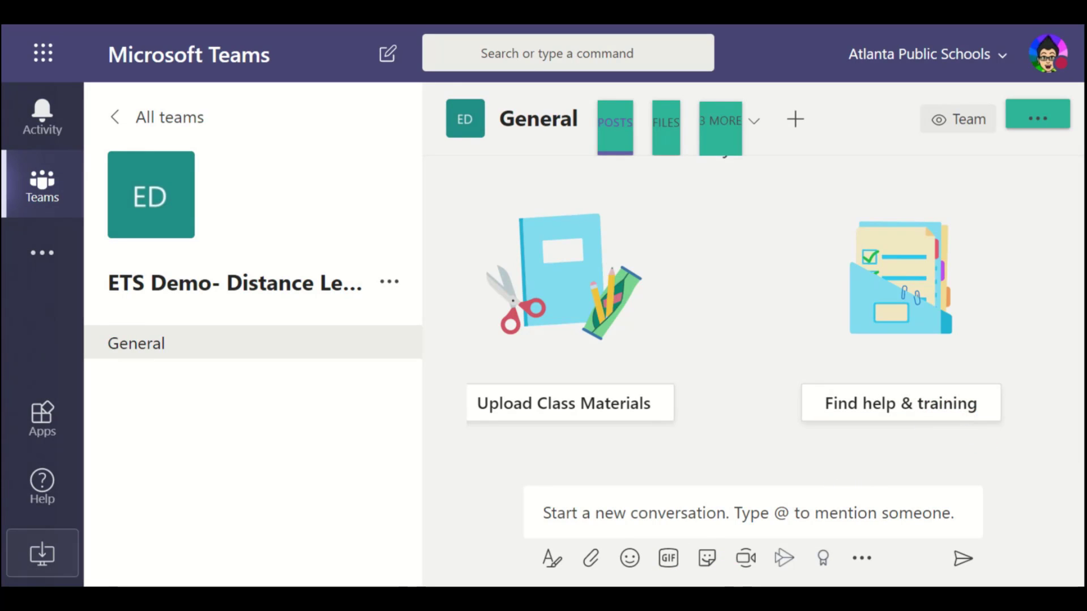
mouse_move(591, 558)
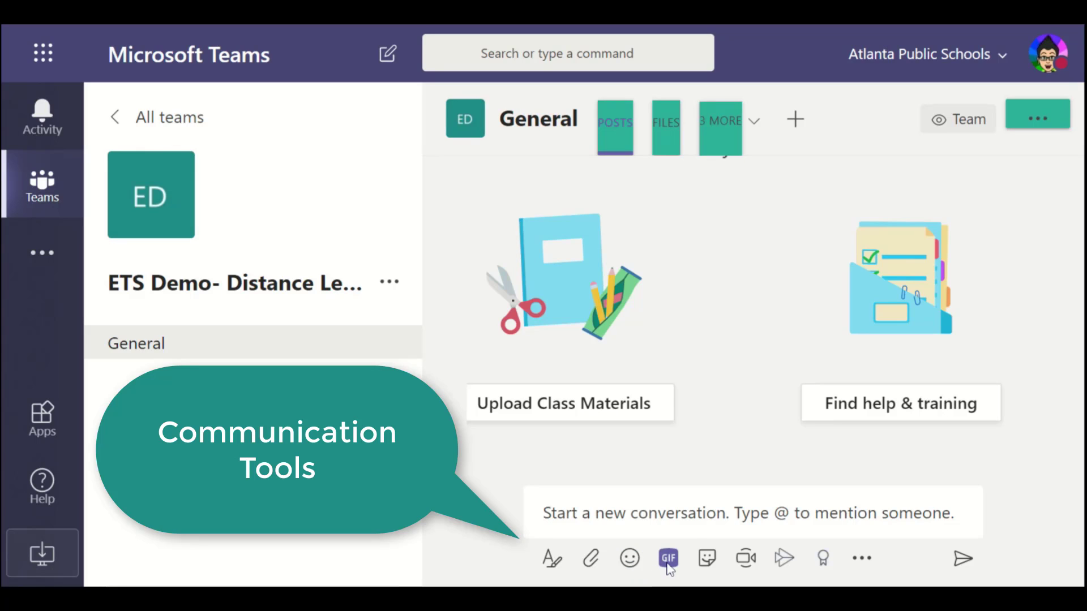
mouse_move(706, 558)
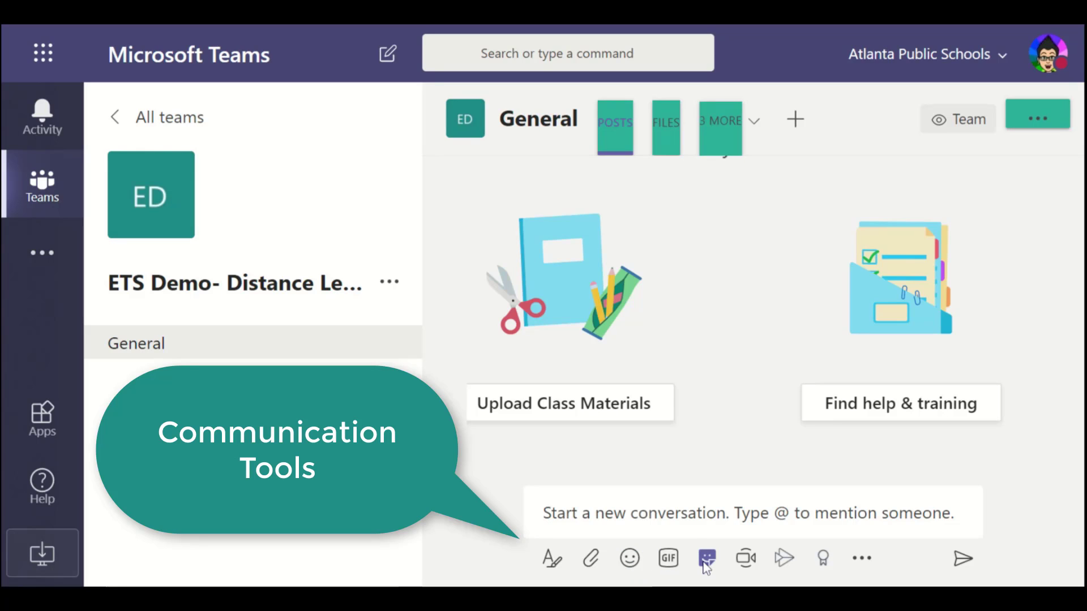
mouse_move(744, 563)
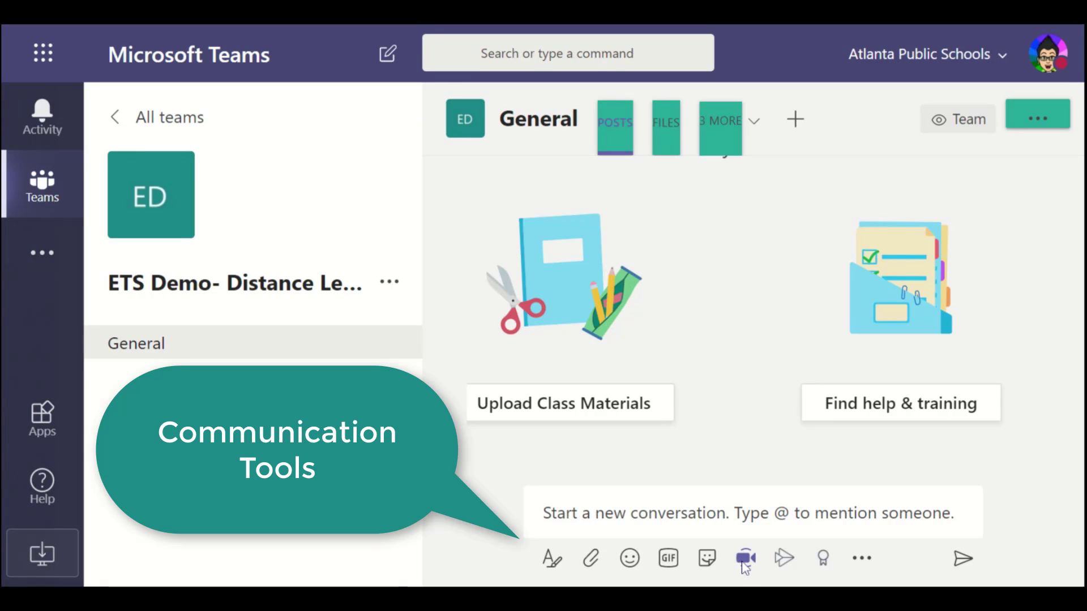
left_click(744, 558)
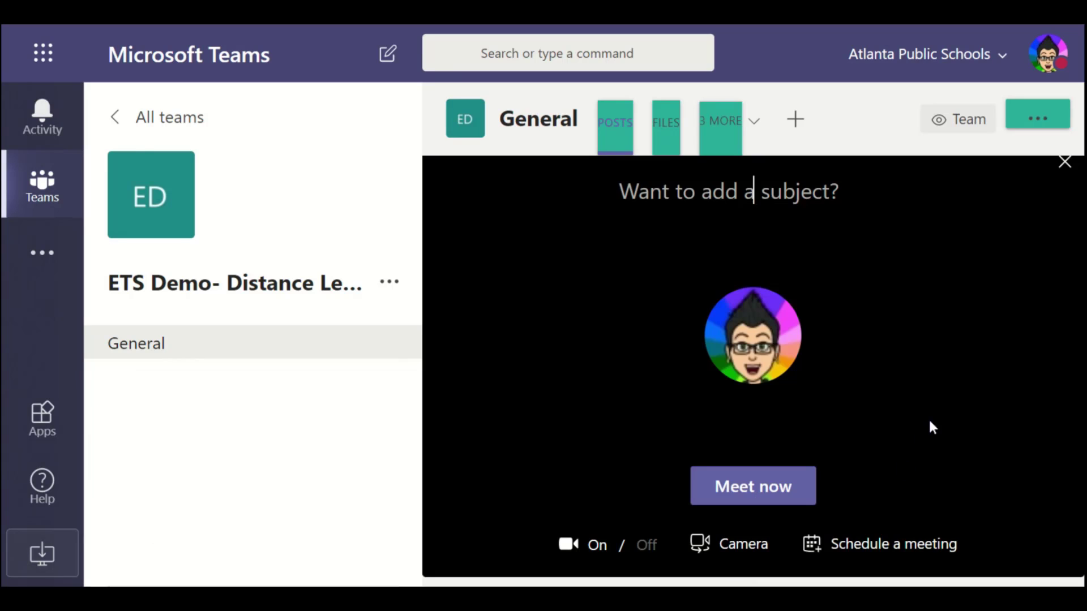
Dismiss the Meet now panel and the messaging extensions list.
left_click(567, 544)
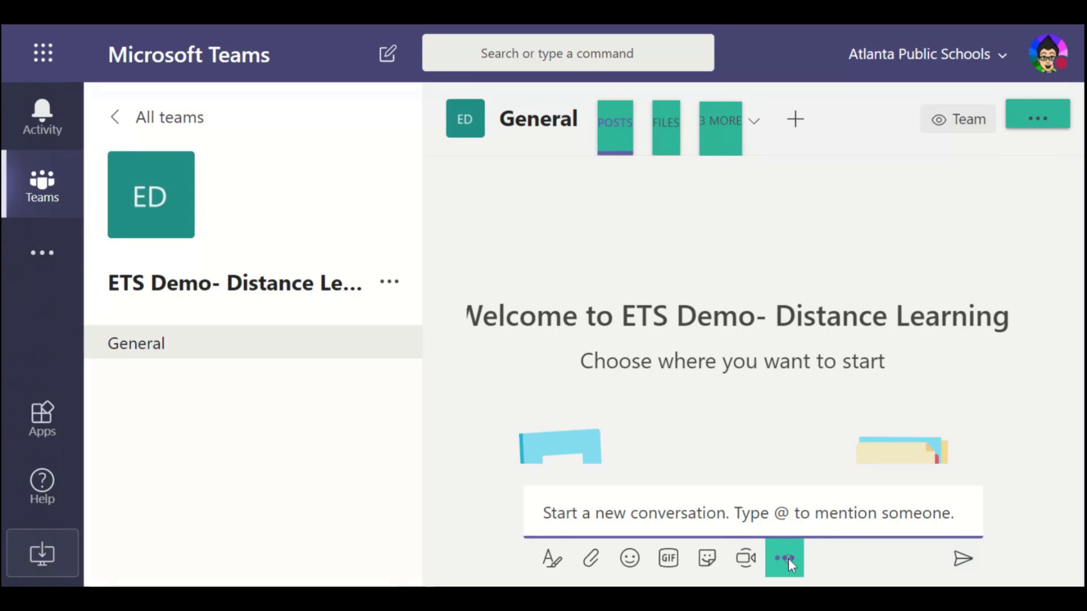
left_click(784, 558)
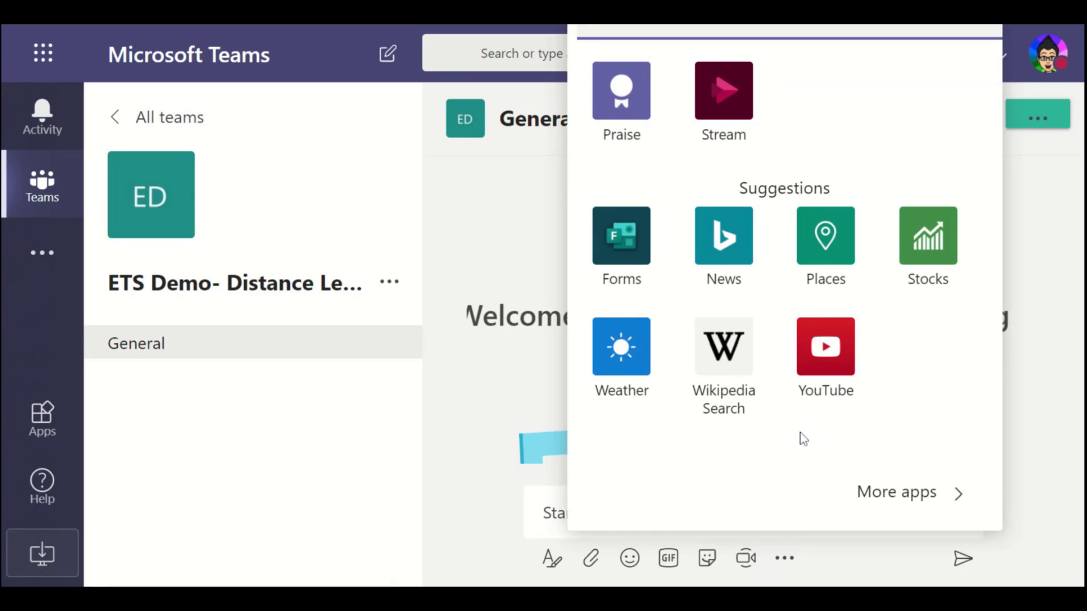
left_click(801, 438)
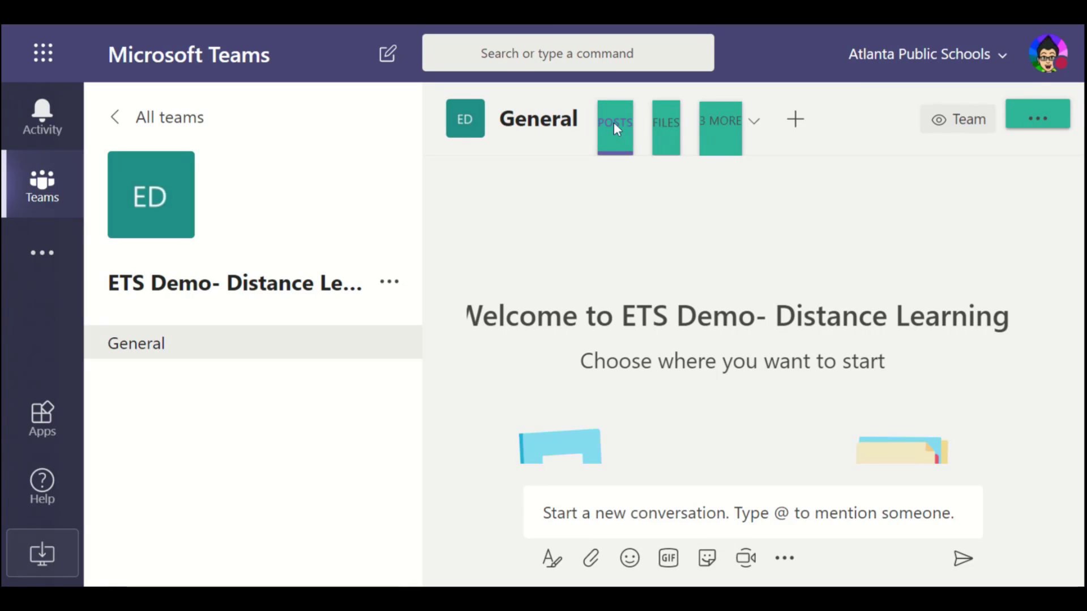
Browse the channel's Files and Assignments tabs, then return to All teams.
left_click(724, 120)
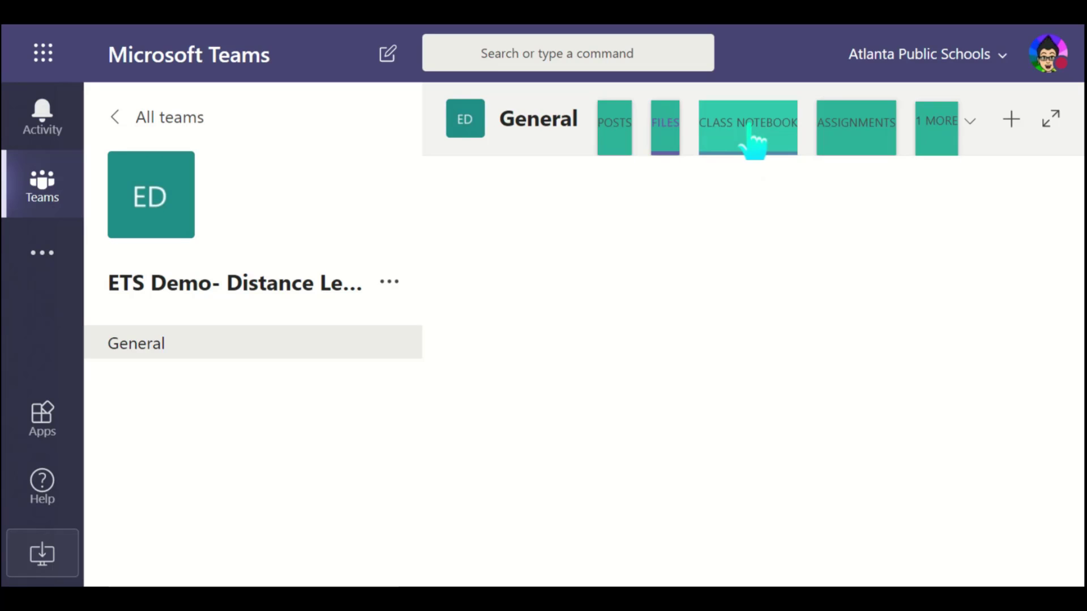
left_click(663, 123)
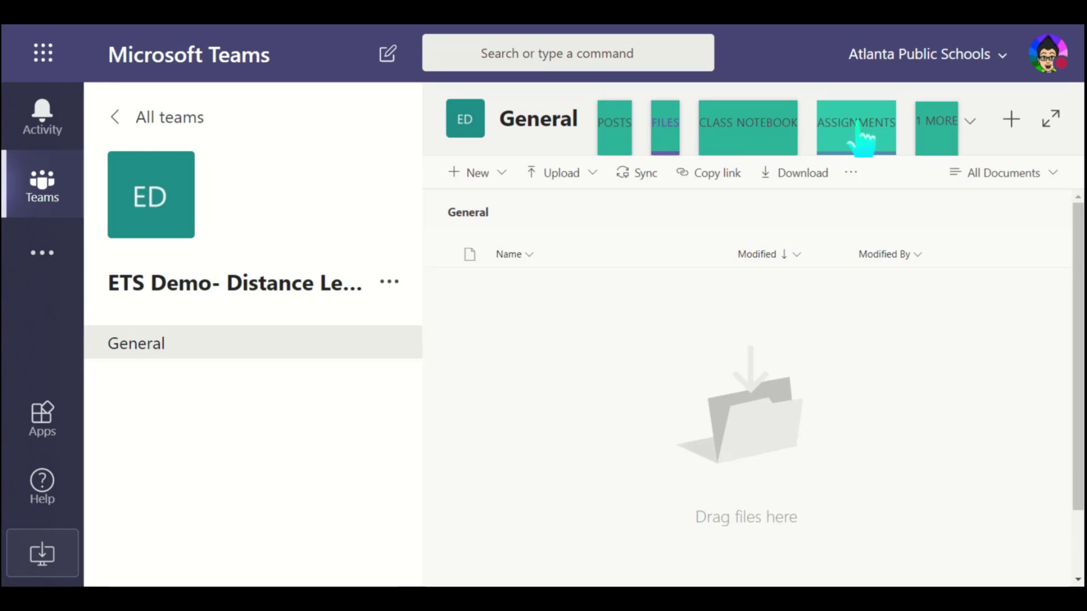
left_click(856, 128)
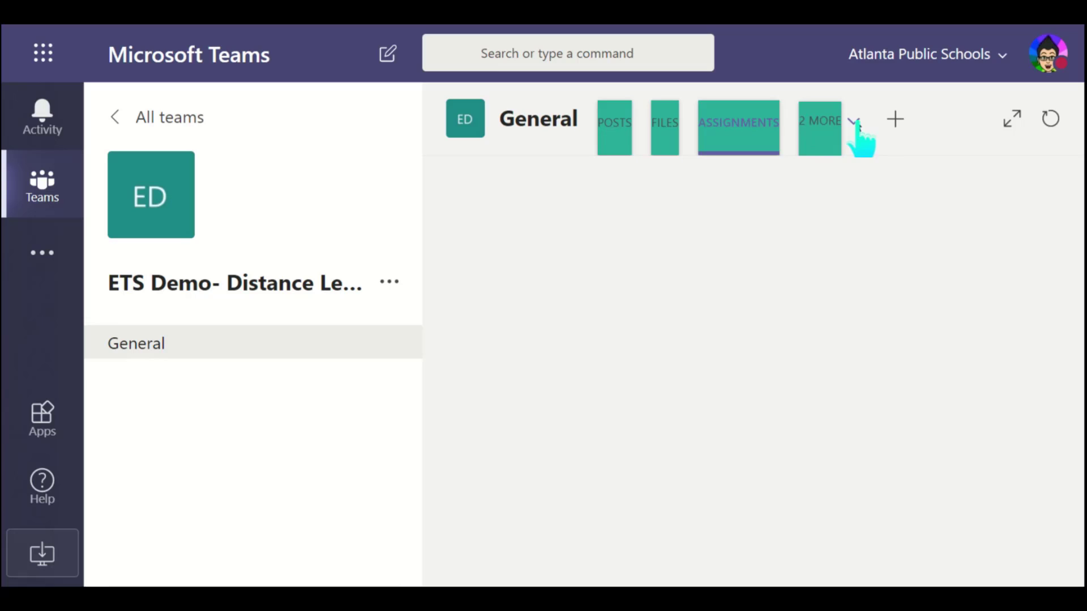
mouse_move(938, 144)
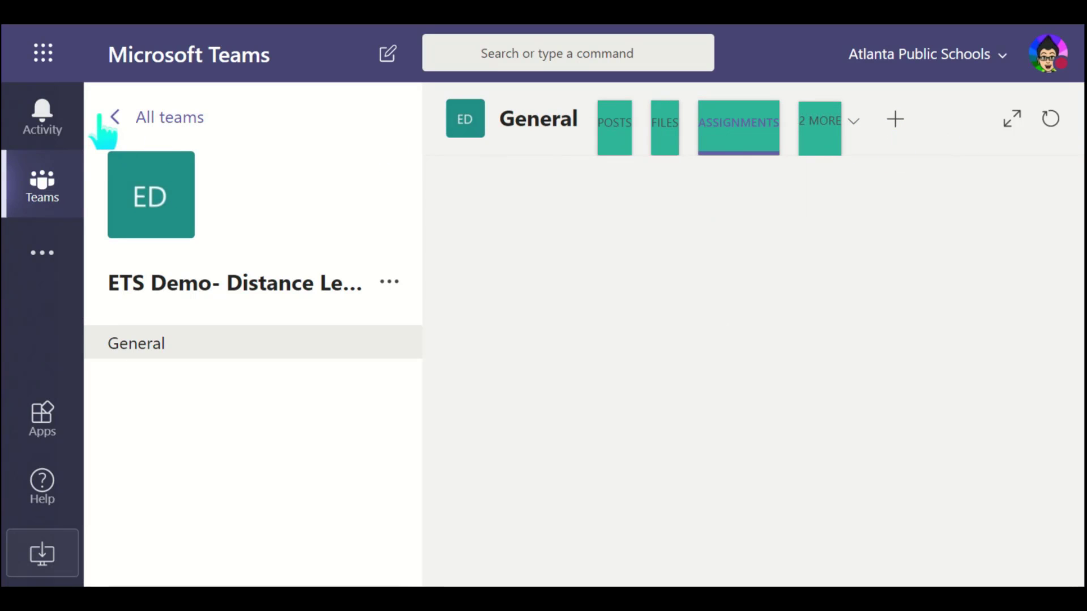
left_click(114, 117)
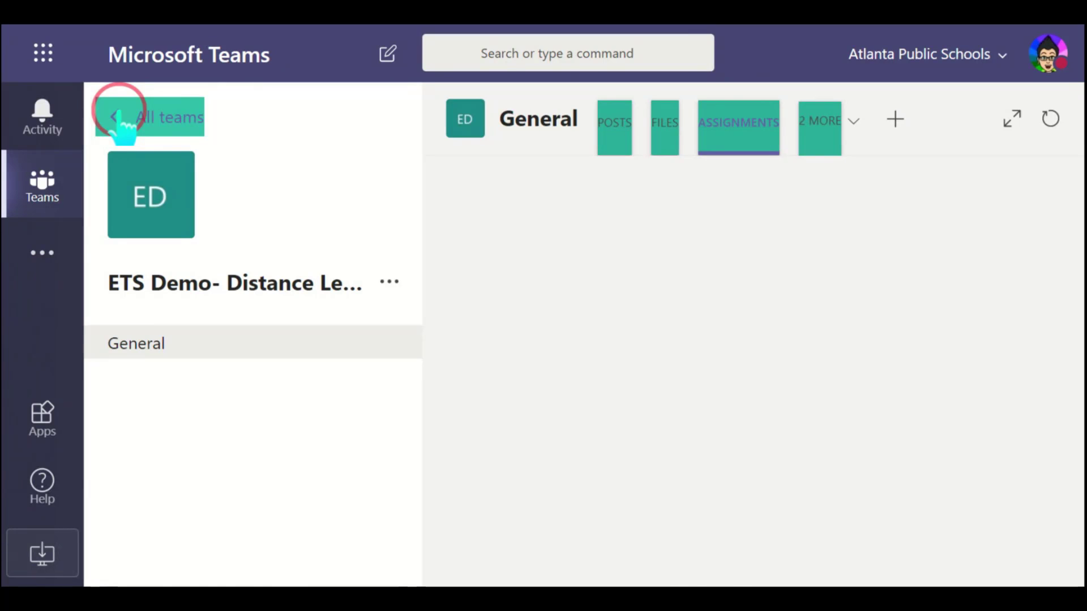
left_click(118, 117)
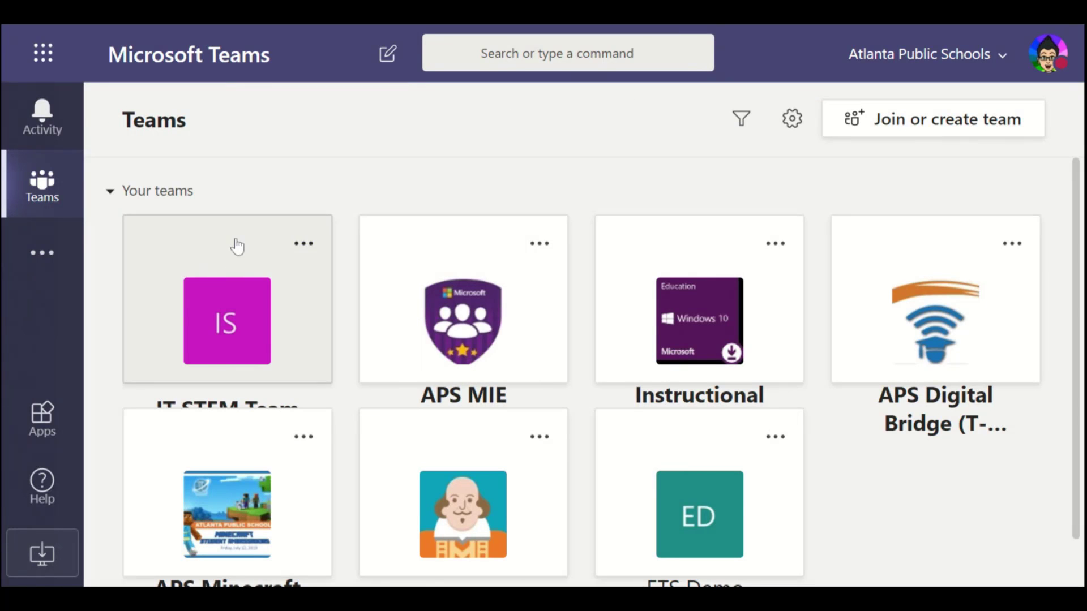
Open the options menu on the ETS Demo- team card.
scroll("down", 3)
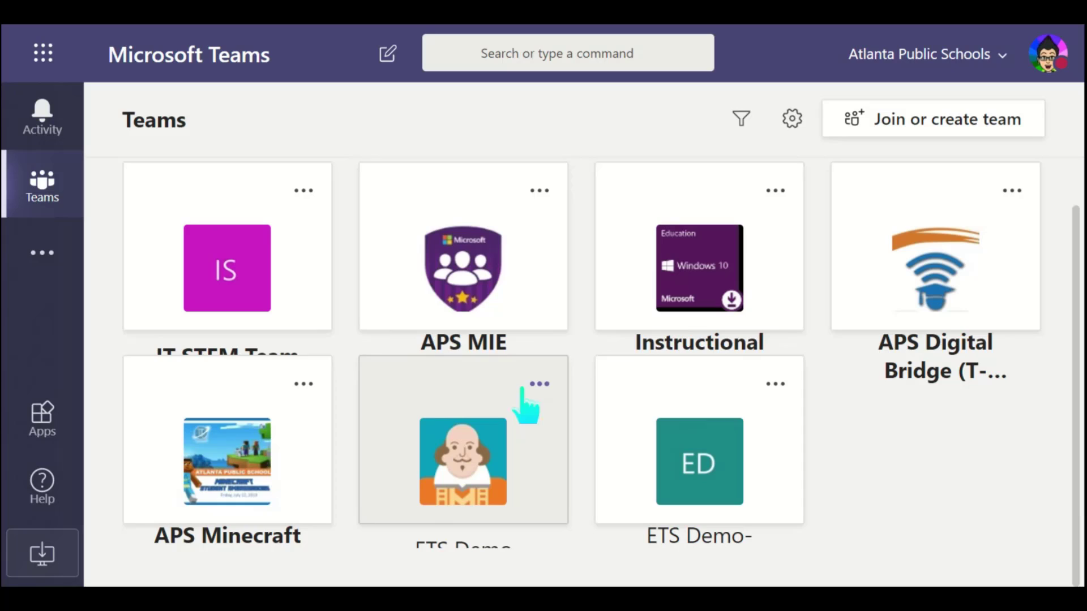
mouse_move(515, 498)
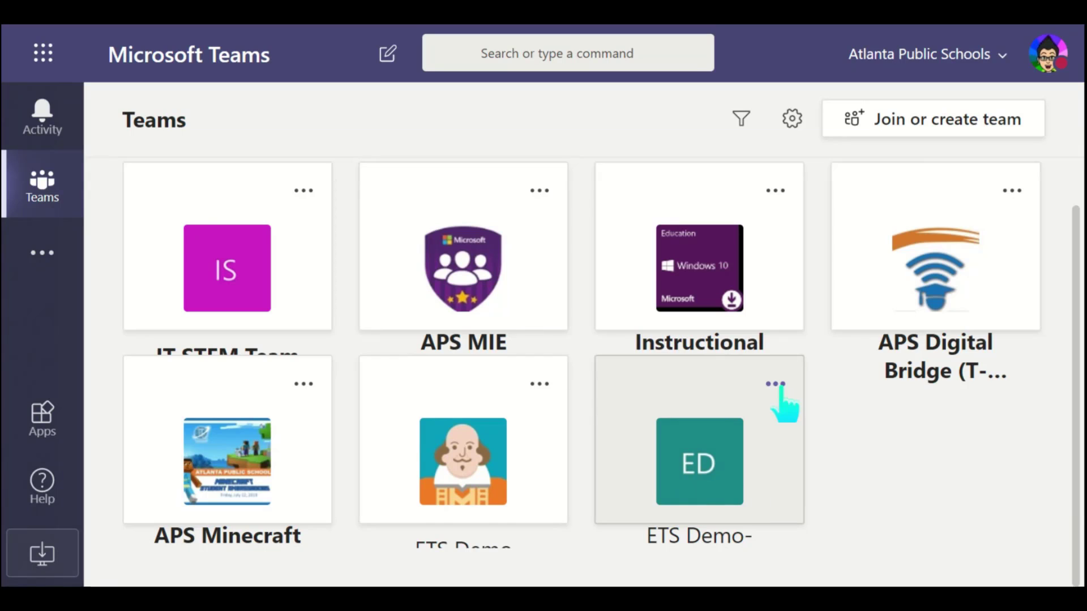
left_click(775, 386)
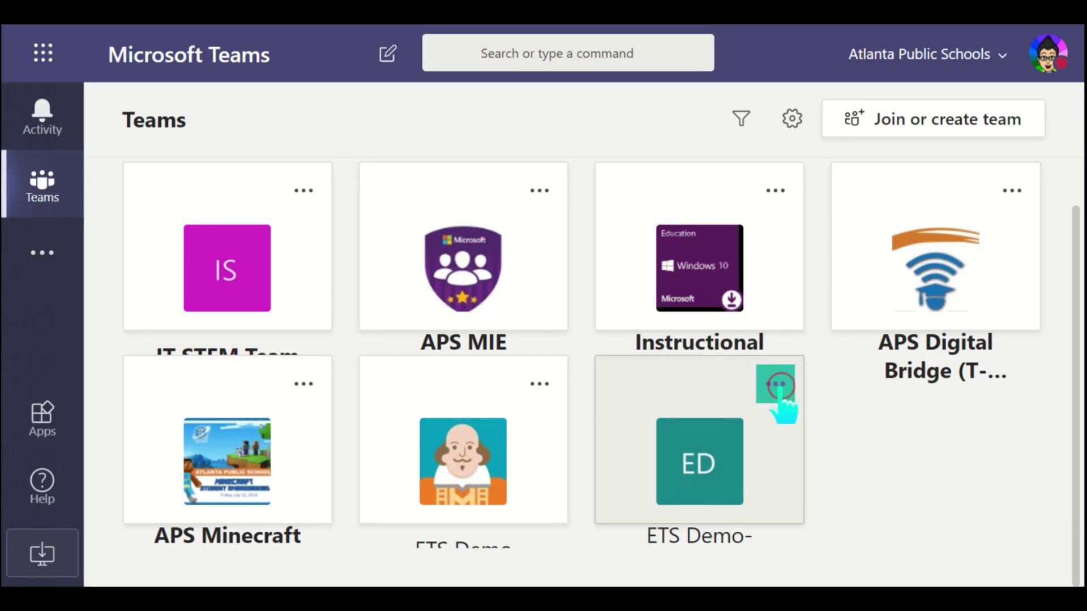
left_click(775, 388)
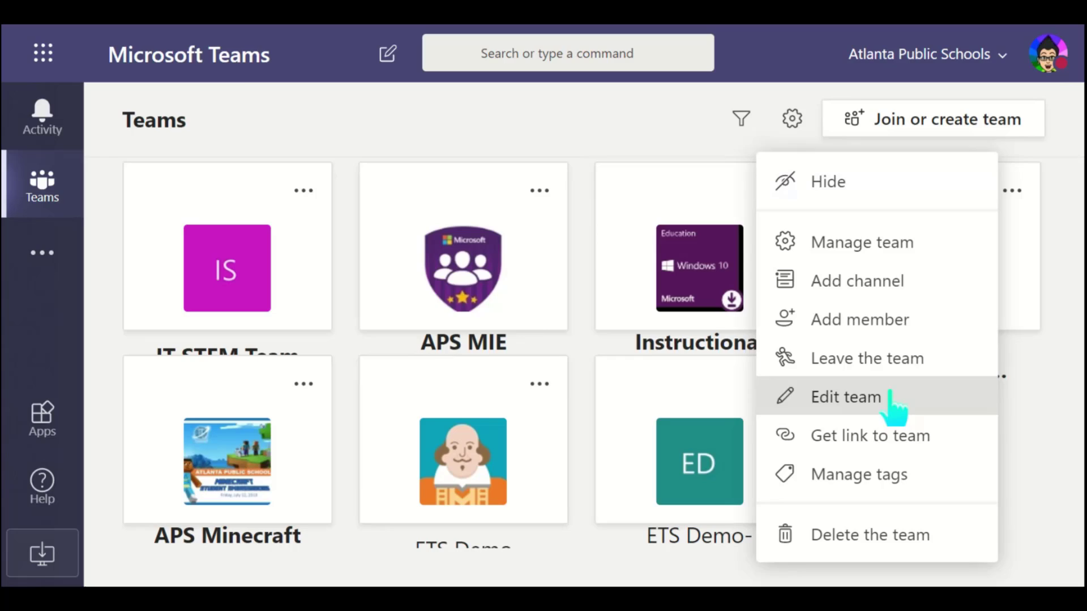
Choose Edit team and scroll through the class avatar gallery.
left_click(845, 396)
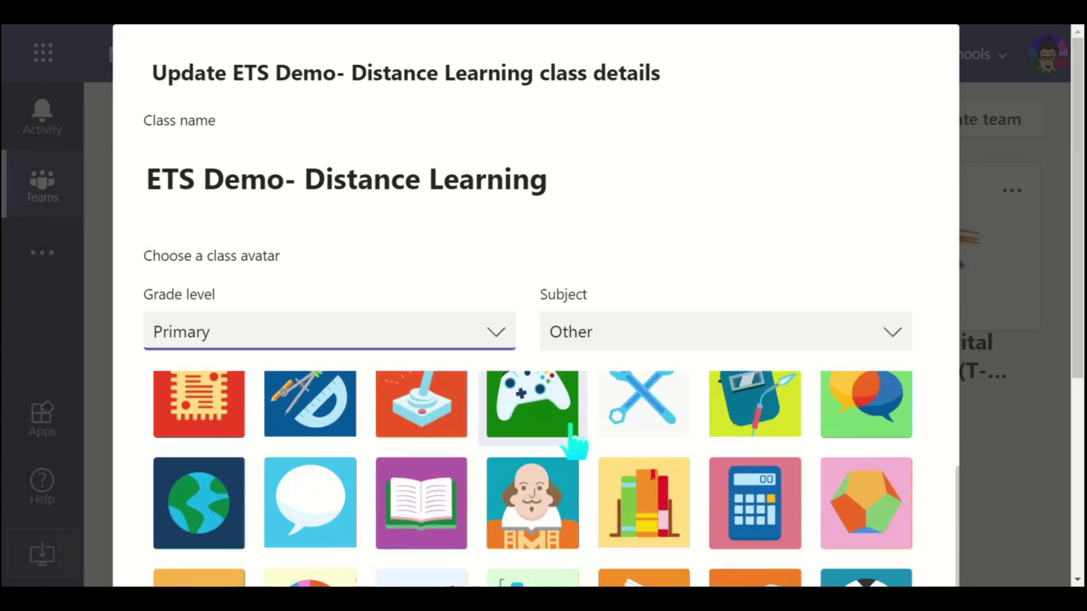
scroll("down", 3)
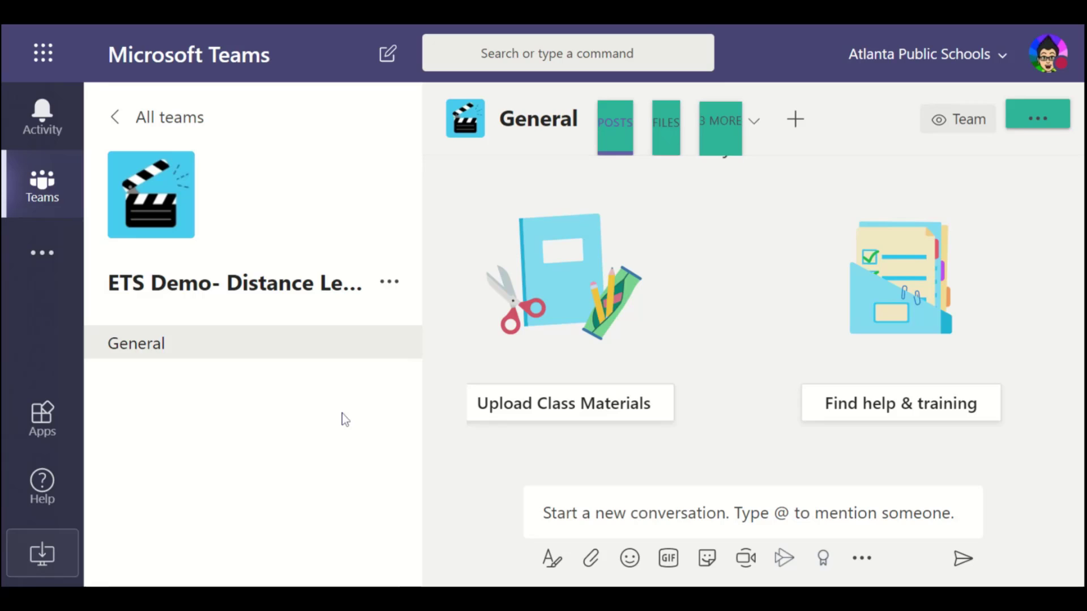
mouse_move(331, 417)
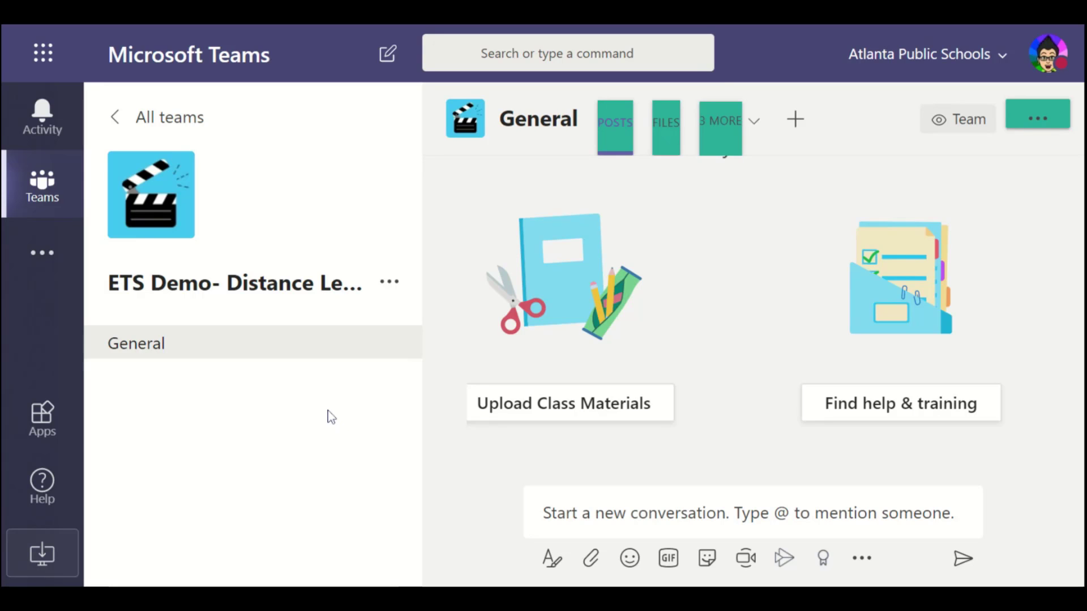
mouse_move(648, 531)
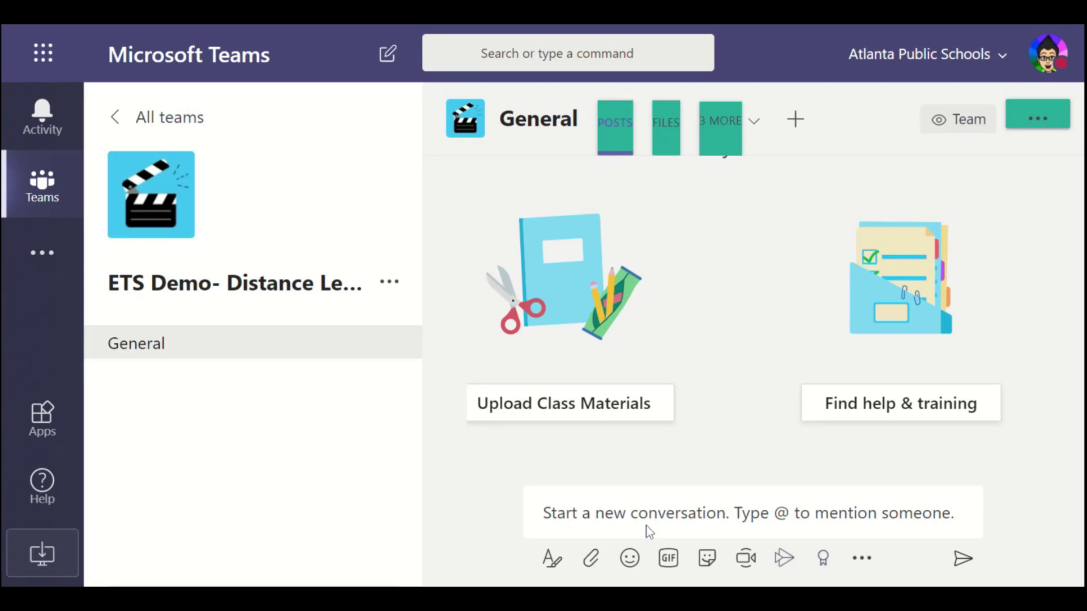